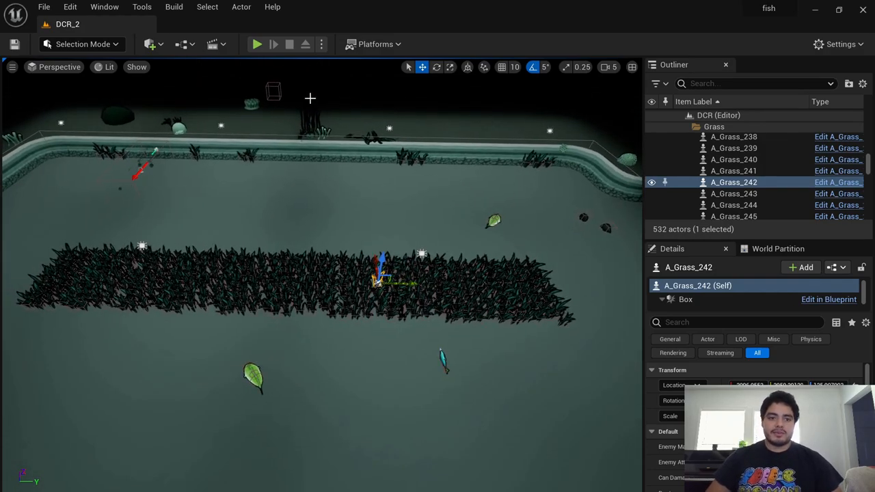
Stop the play session and select A_Currentss with its P_Bubbles effect in the Outliner
left_click(257, 44)
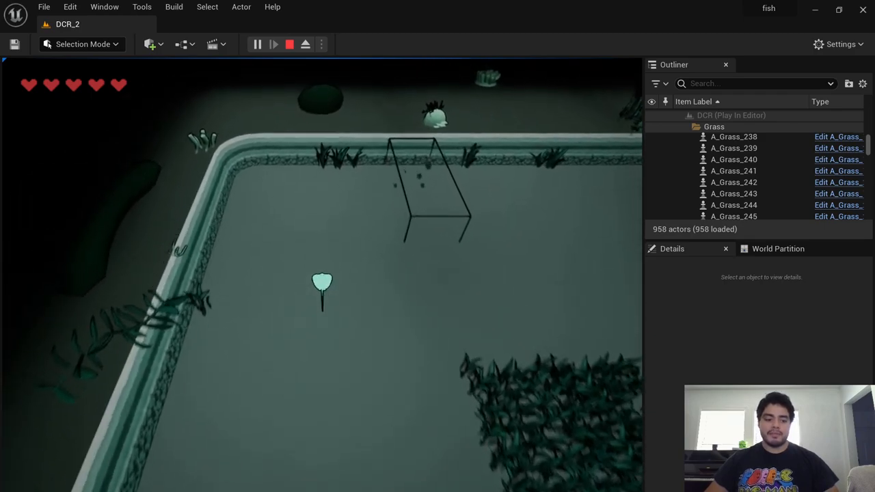
left_click(290, 44)
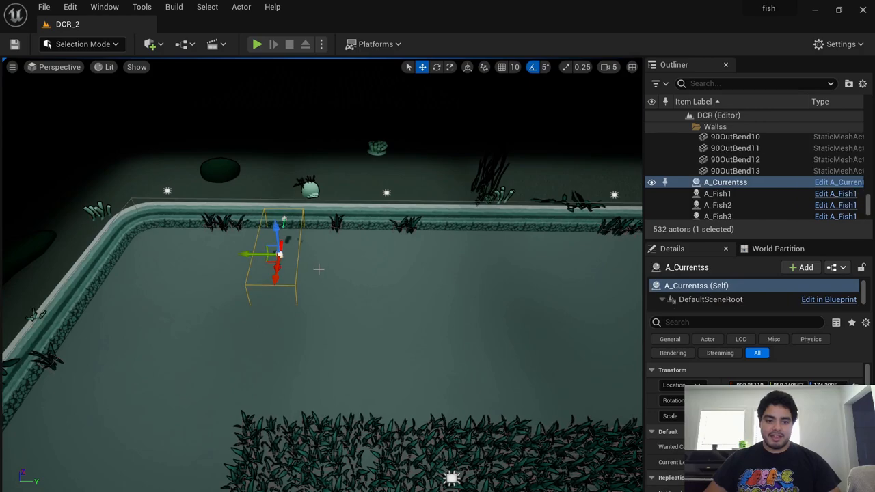
left_click(437, 66)
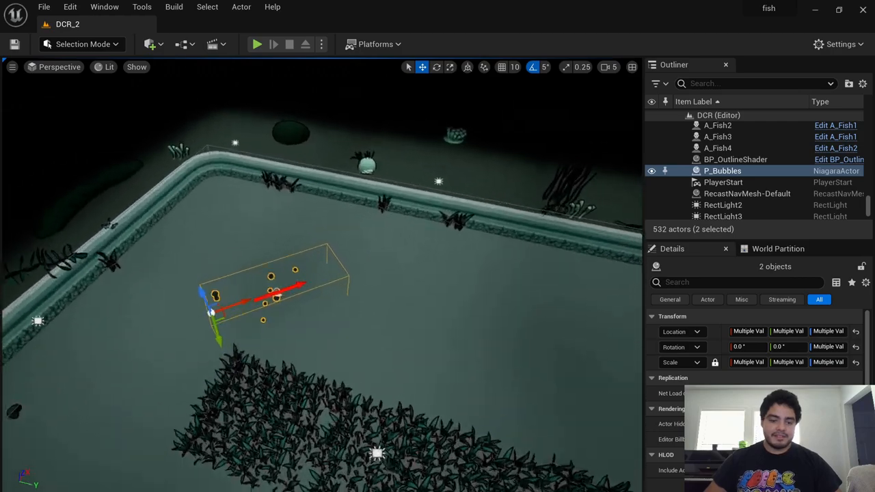
left_click(258, 43)
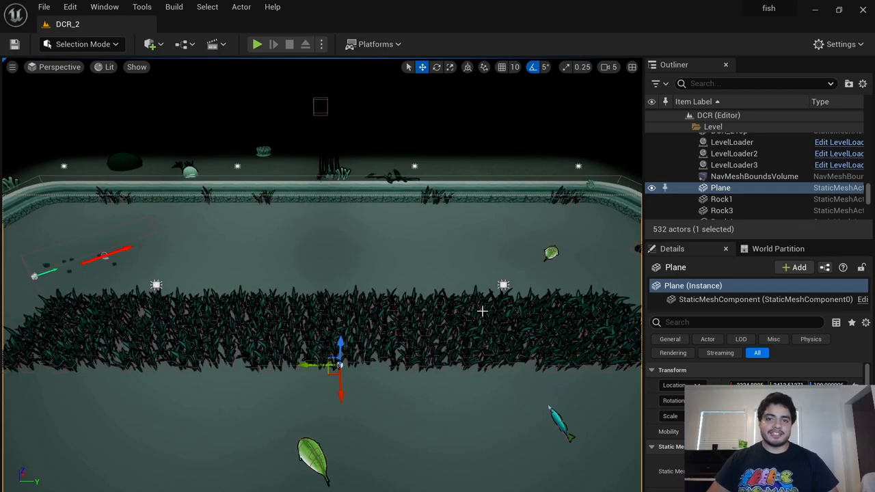
mouse_move(485, 305)
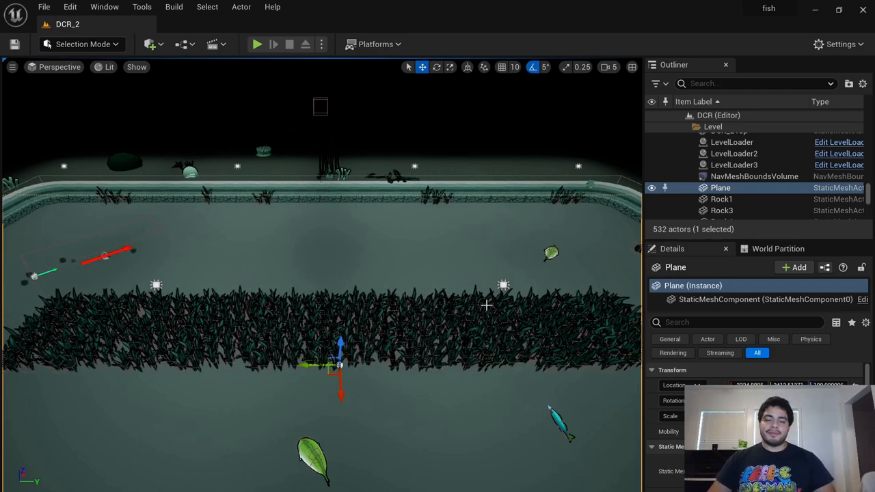